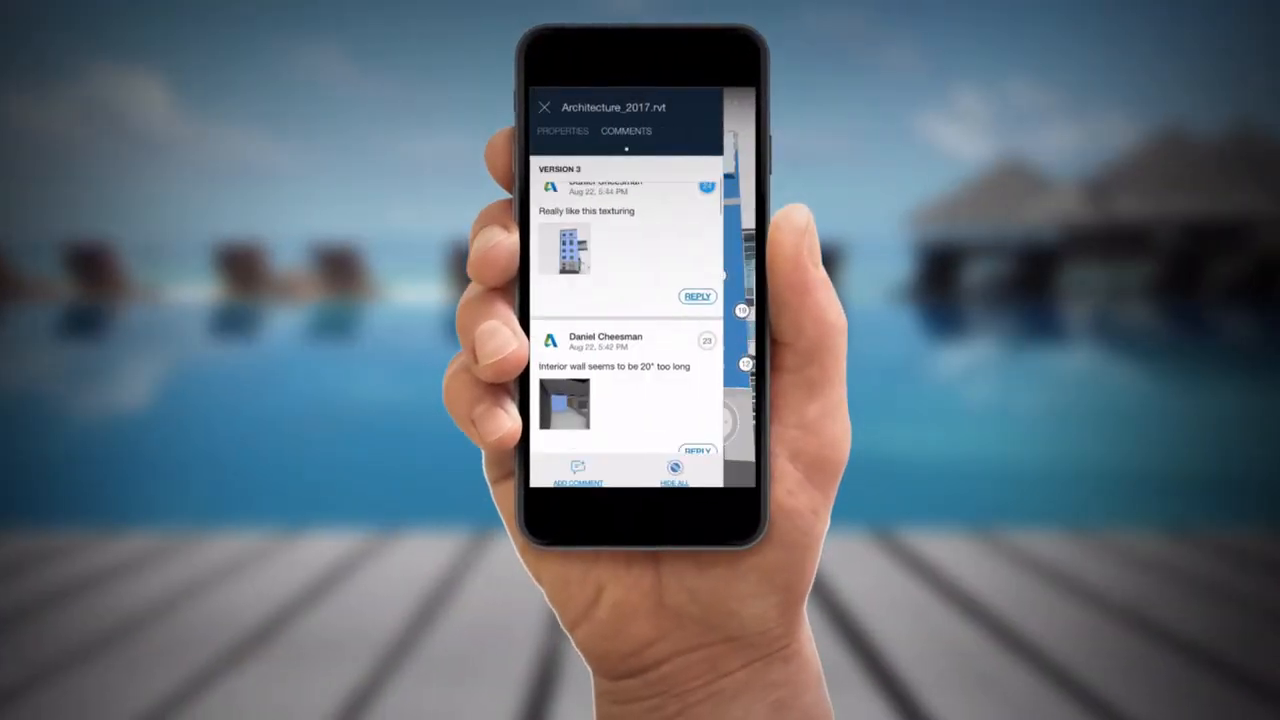
Start a reply to the "Really like this texturing" comment reading "I will check".
left_click(696, 296)
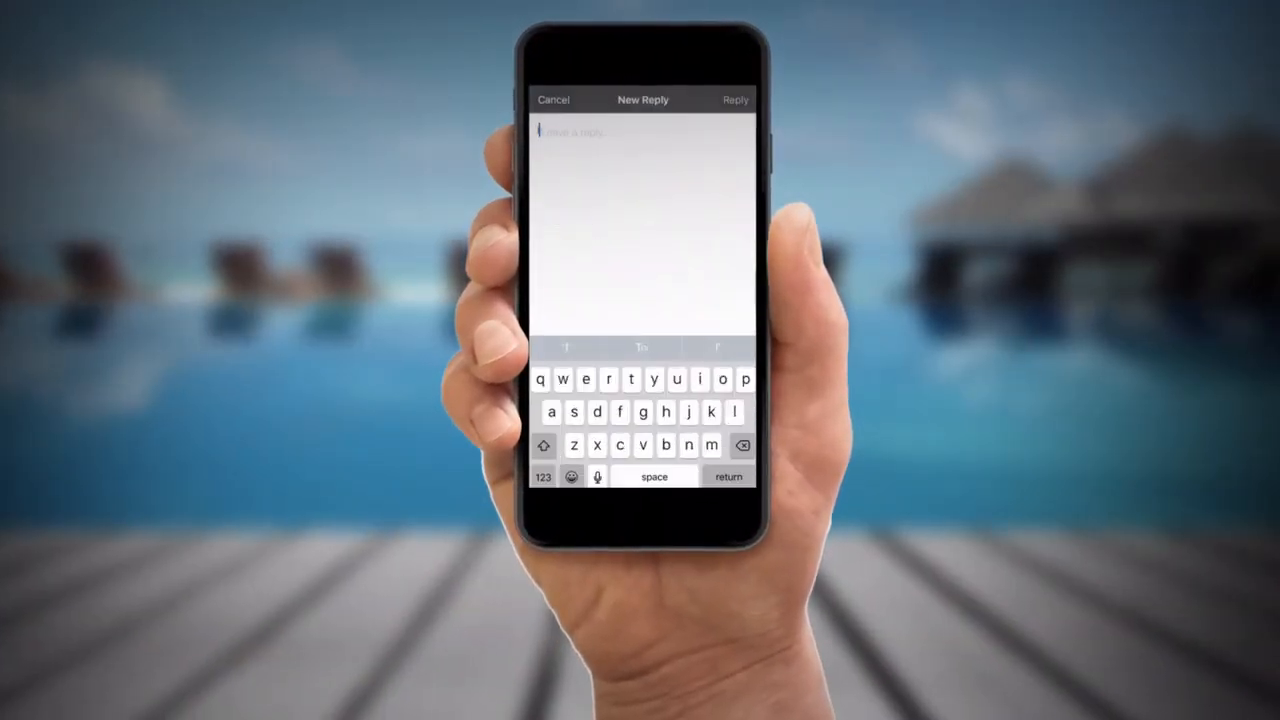
type("I will check")
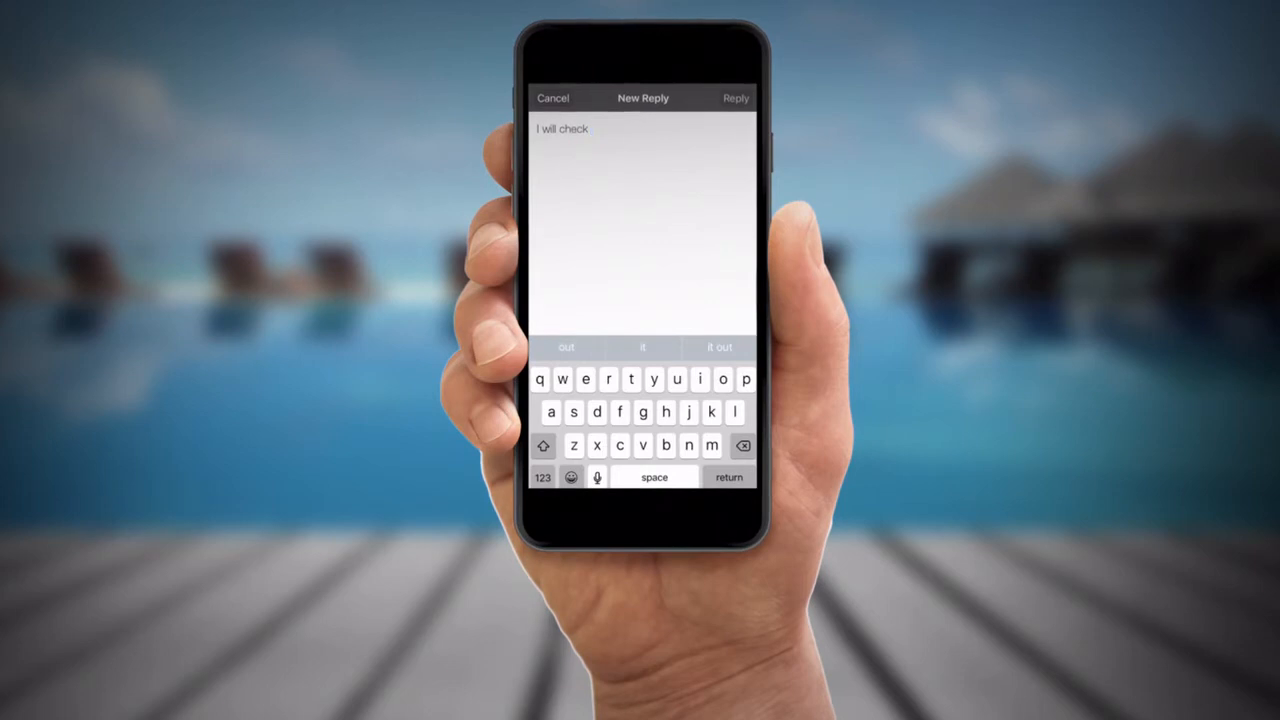